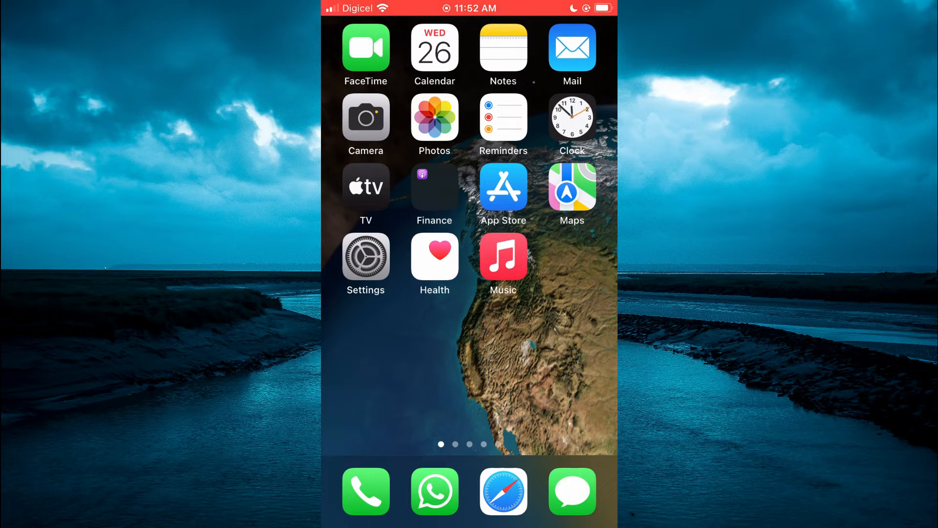
Launch the Settings app from the Home Screen
left_click(365, 256)
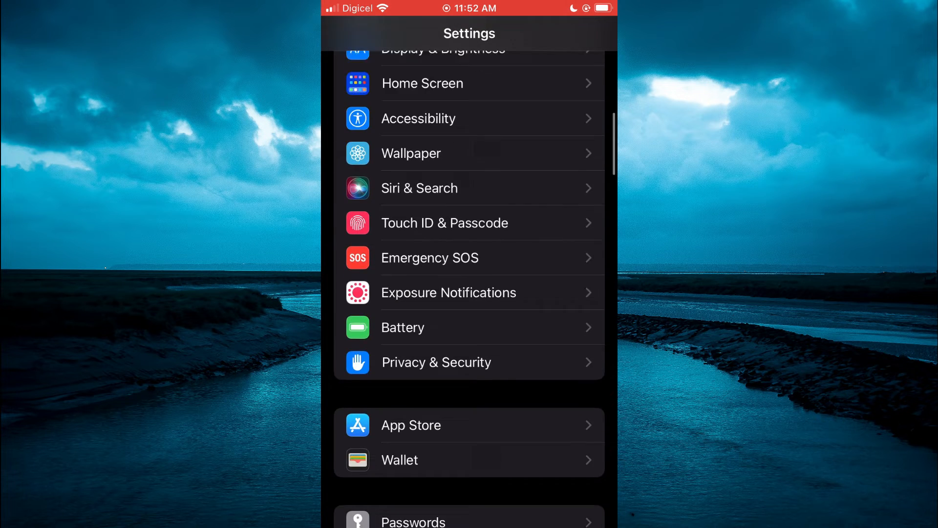
Scroll down the Settings list to reach Passwords
scroll("down", 3)
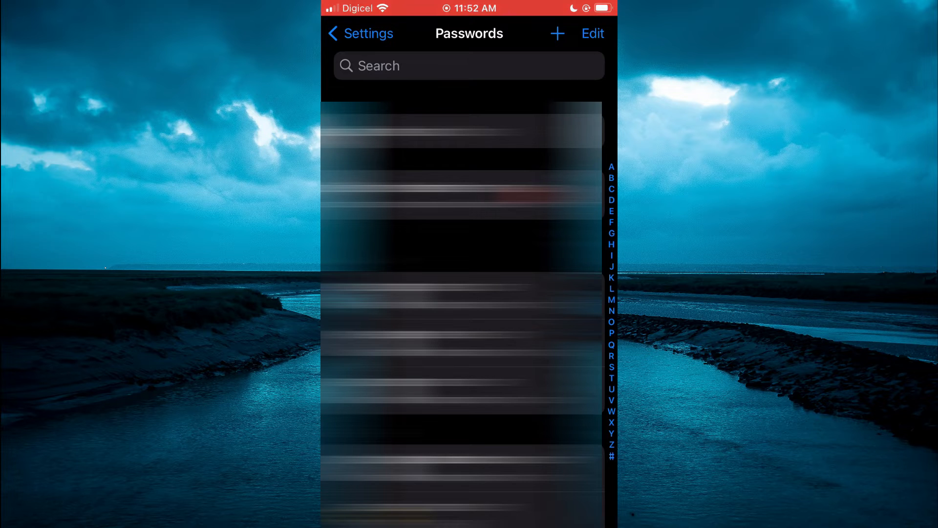
Search the saved passwords for "goo"
left_click(469, 66)
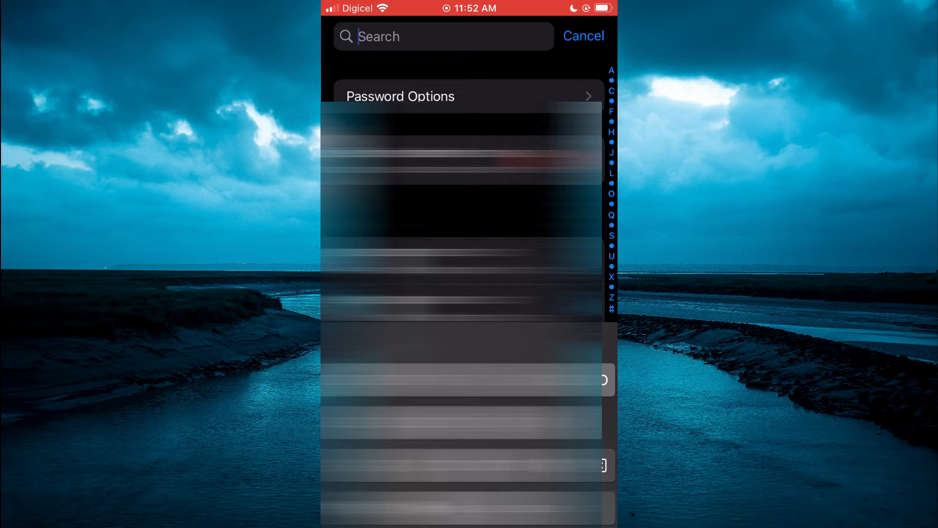
type("goo")
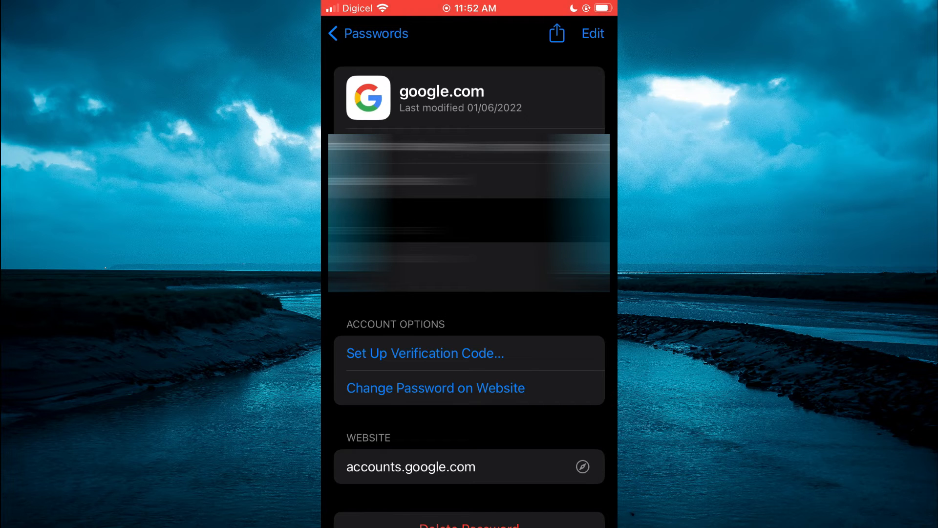
Launch Change Password on Website for the google.com login
left_click(557, 33)
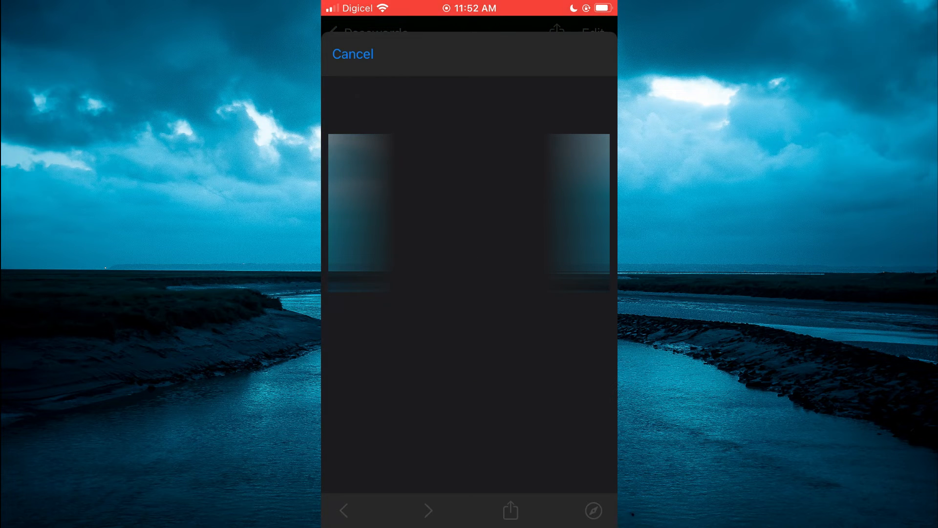